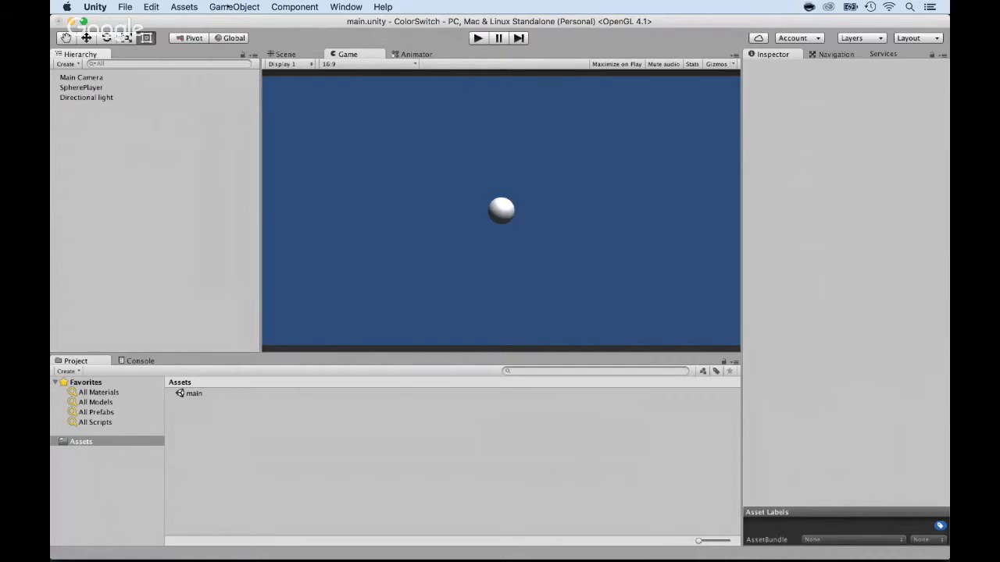
Add a Cube from the GameObject 3D Object menu to the scene.
click(234, 6)
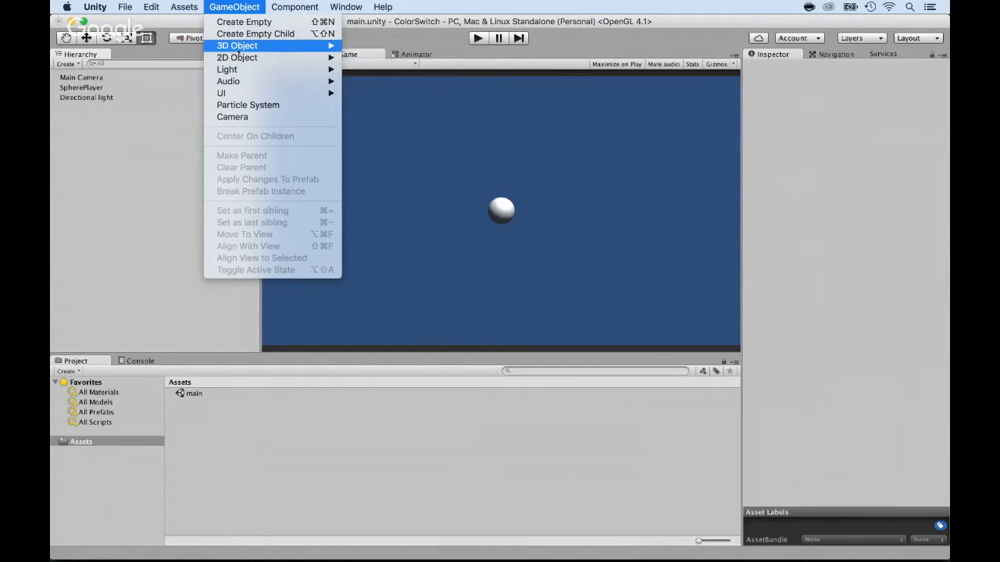
mouse_move(237, 45)
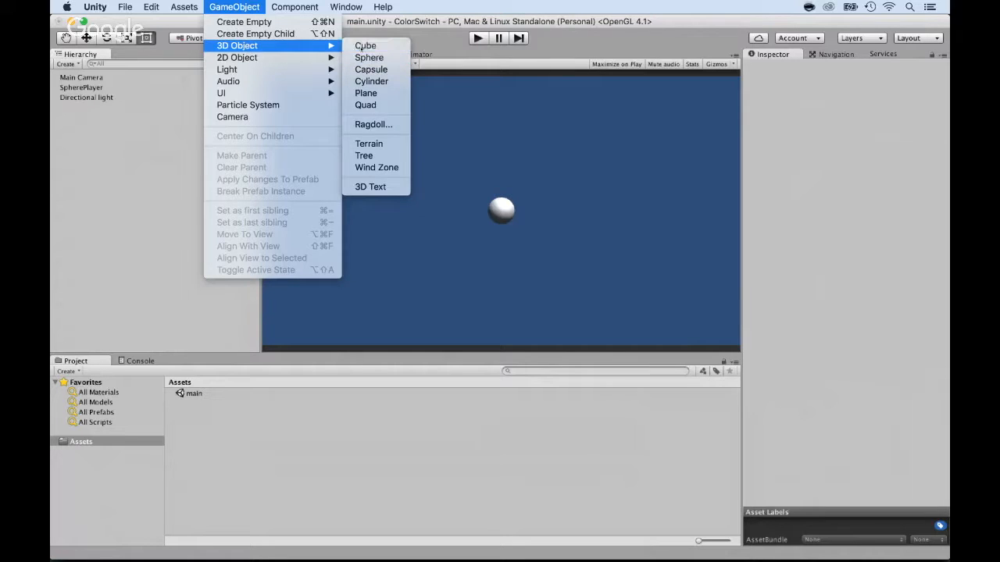
click(366, 46)
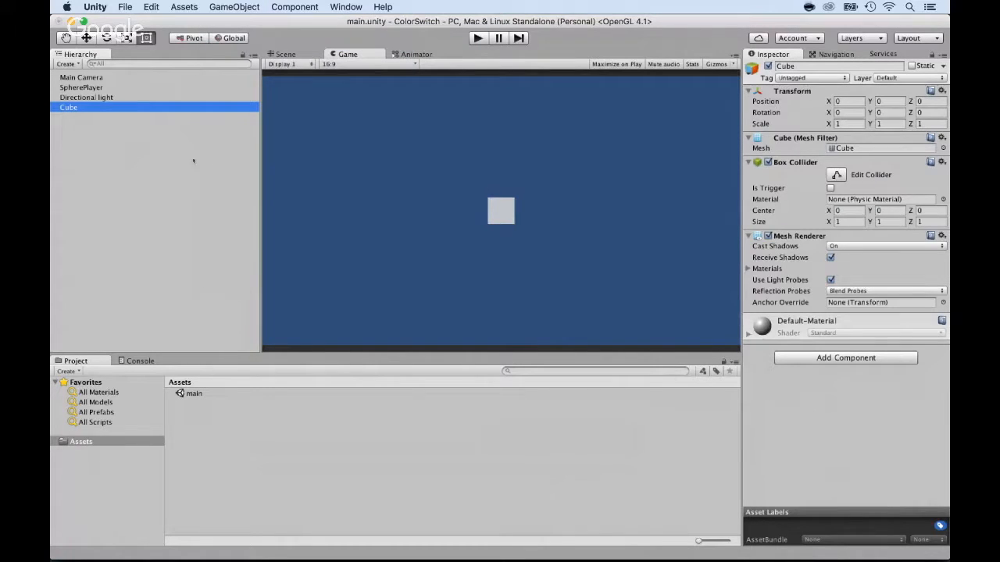
Set the cube's Position Y to -2.5 and begin adjusting its scale (1.79).
double_click(69, 106)
text(-1.13)
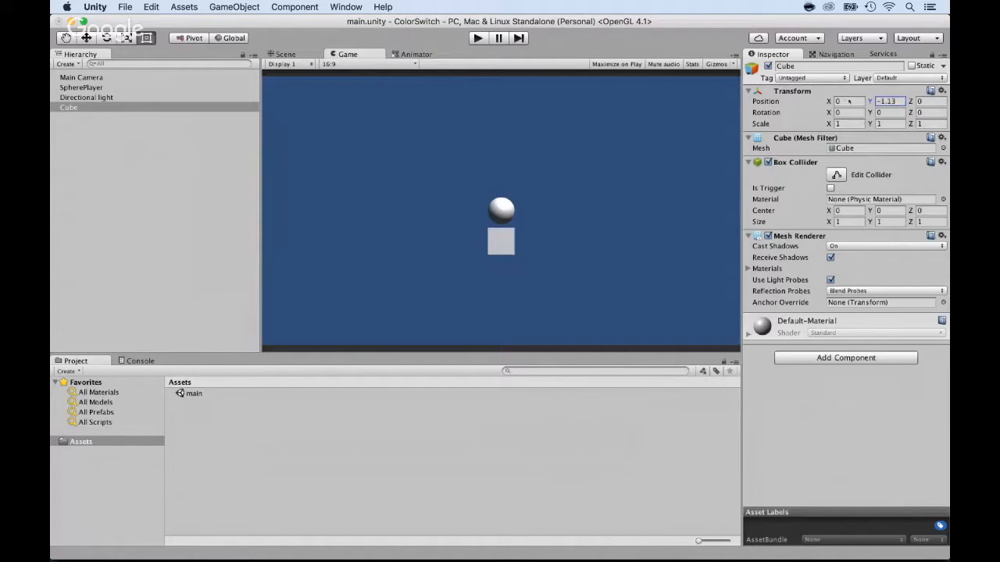
text(-2.08)
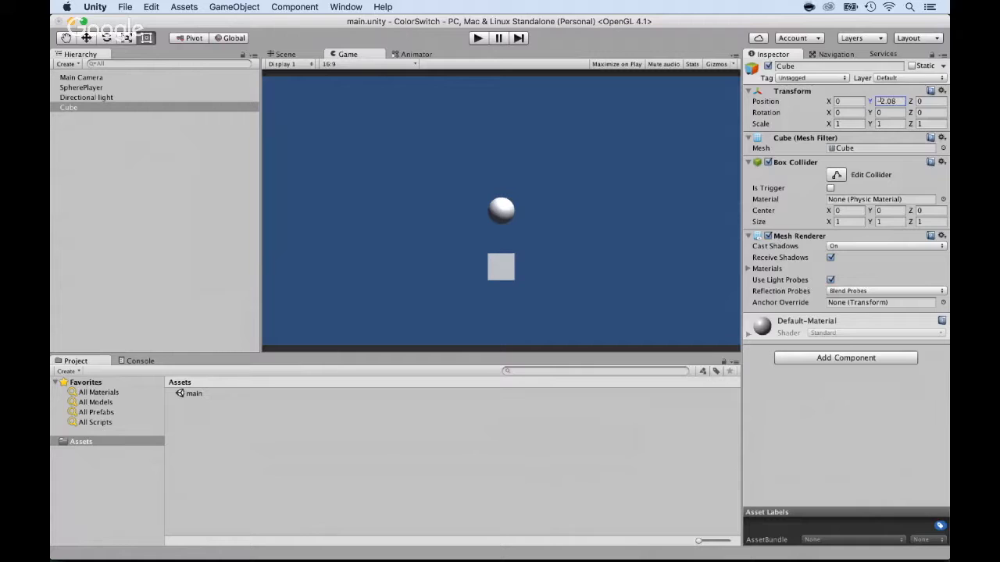
text(-2)
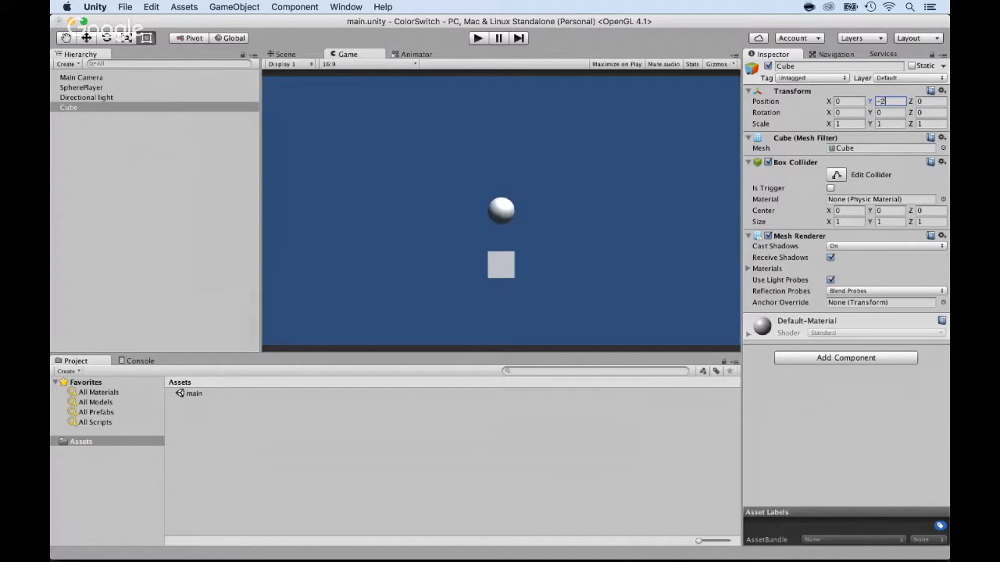
text(-2.5)
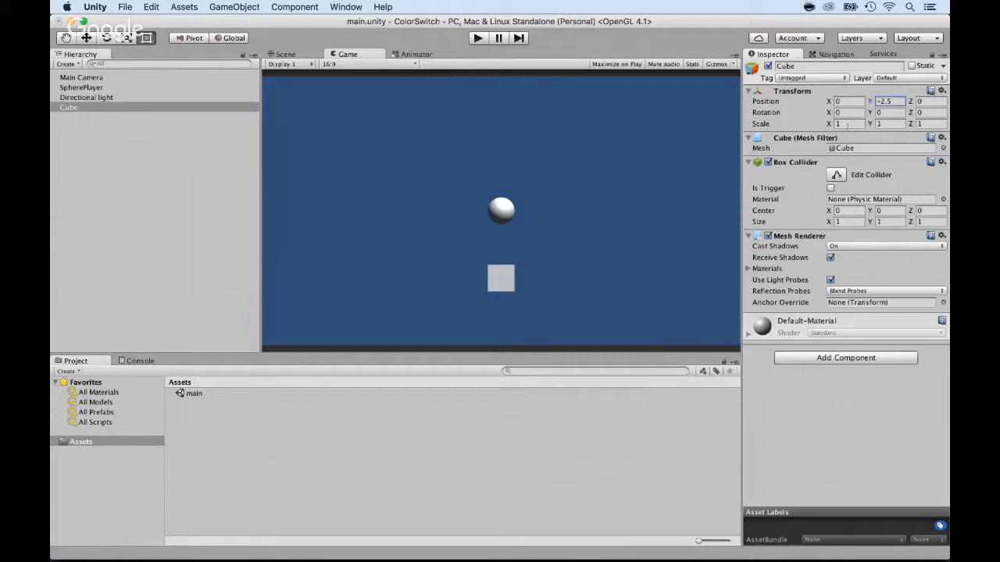
text(1.79)
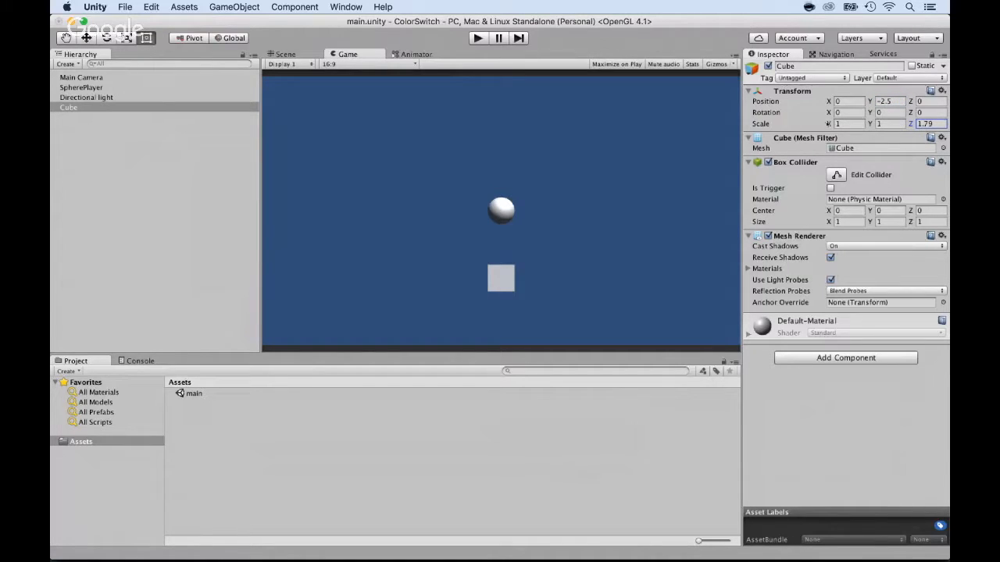
Scale the cube to a wide floor slab (X about 16.15, Y 2.35) and select SpherePlayer.
text(2.99)
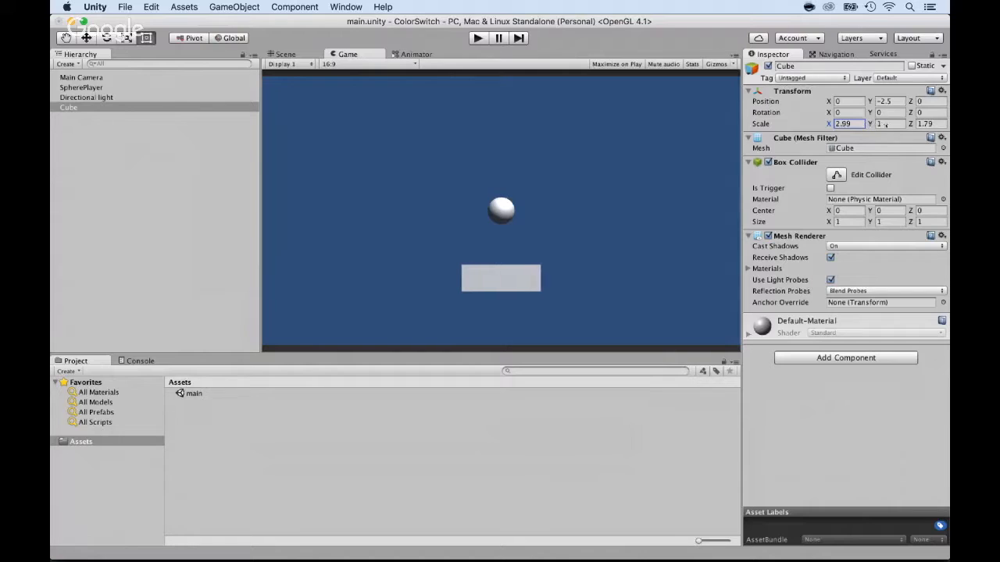
text(9)
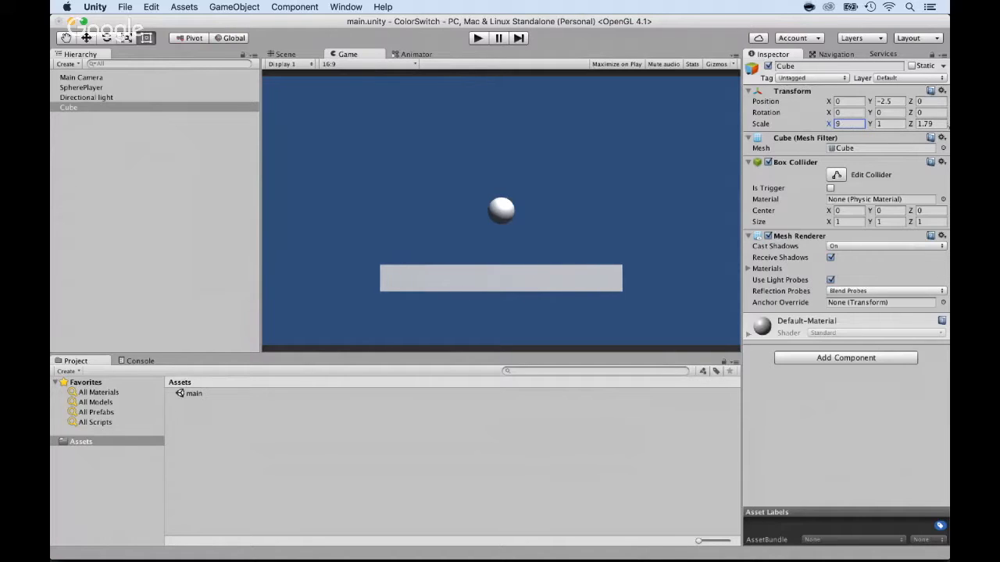
text(13)
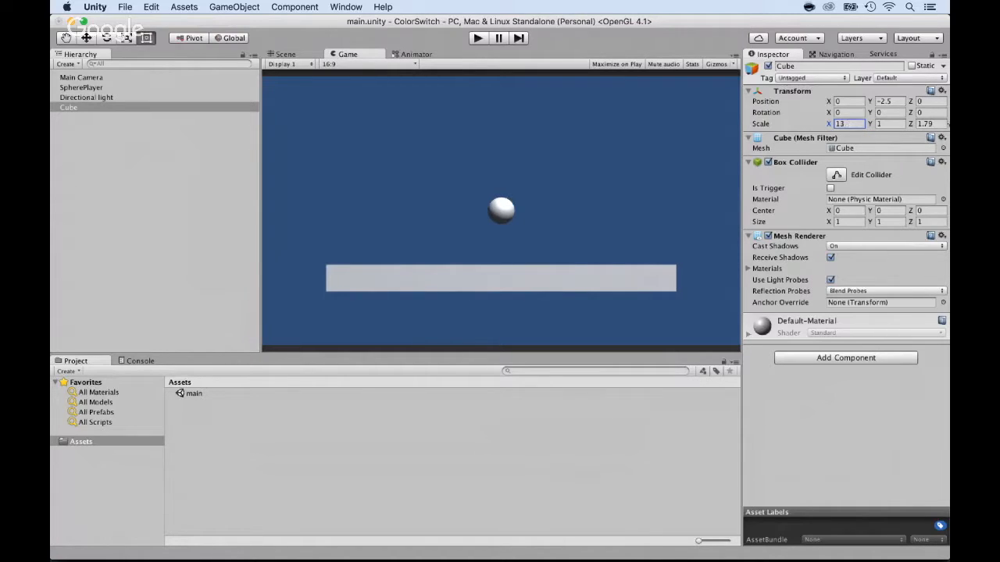
text(16.15)
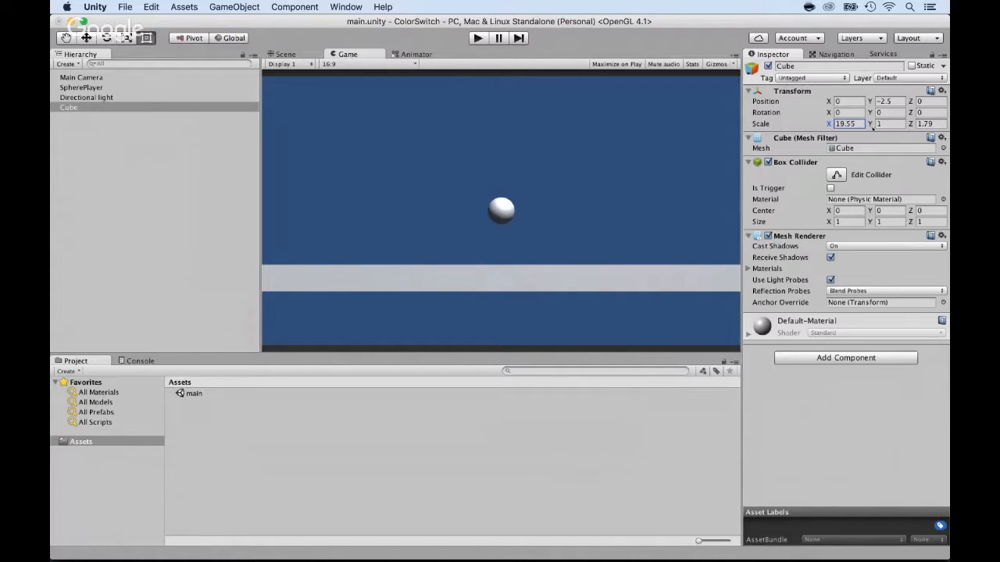
text(2.35)
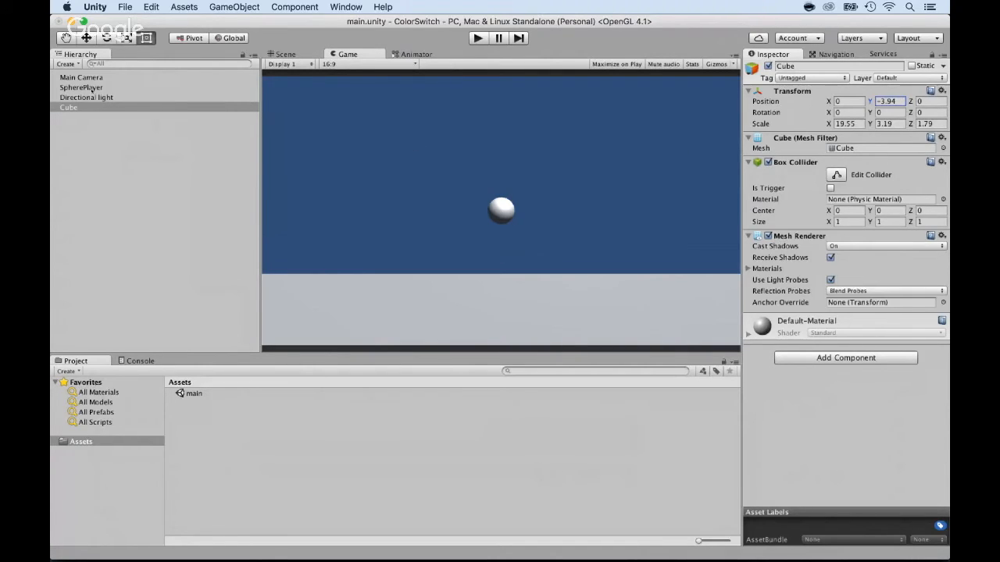
click(81, 87)
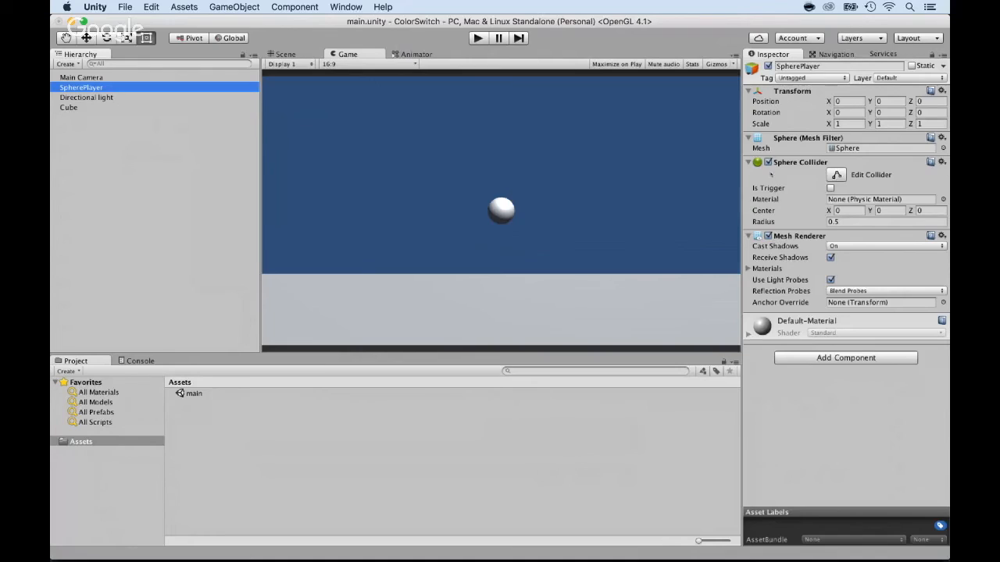